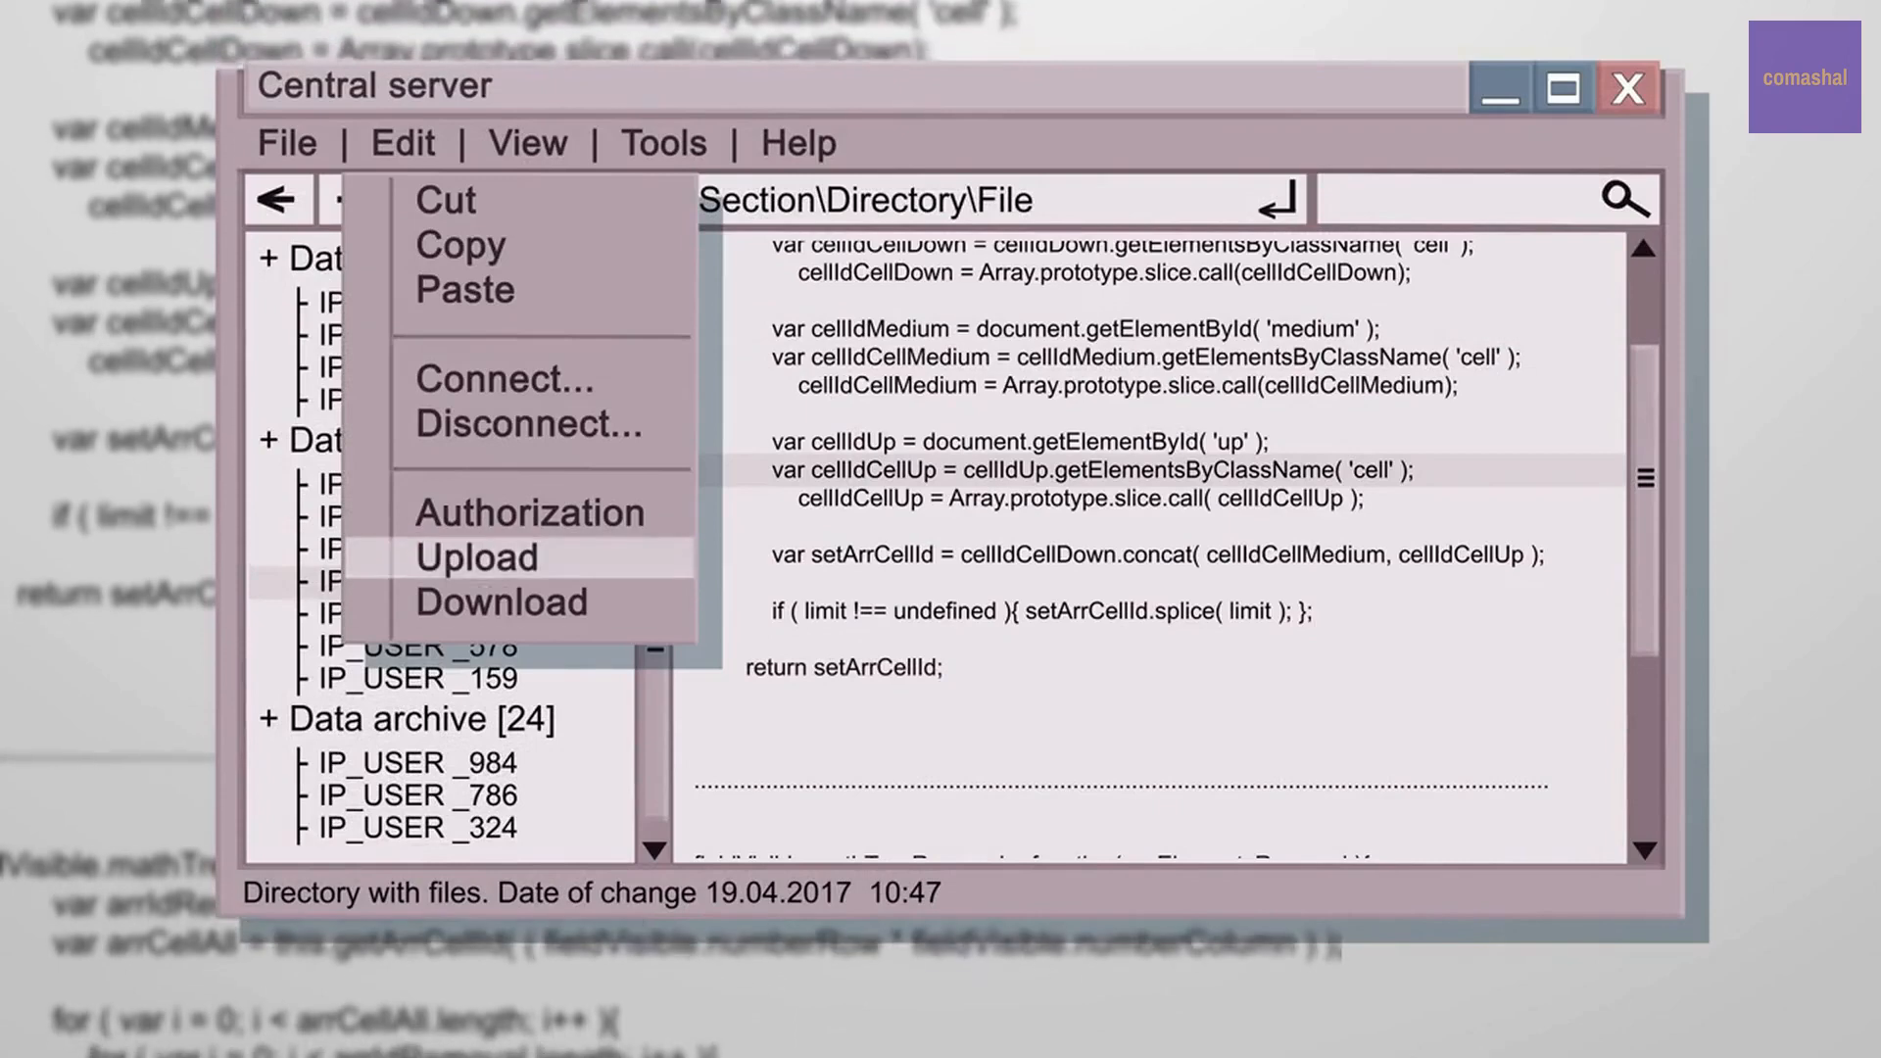
- Launch System setup from the Edit menu, showing loading at 42% while checking system files
left_click(475, 559)
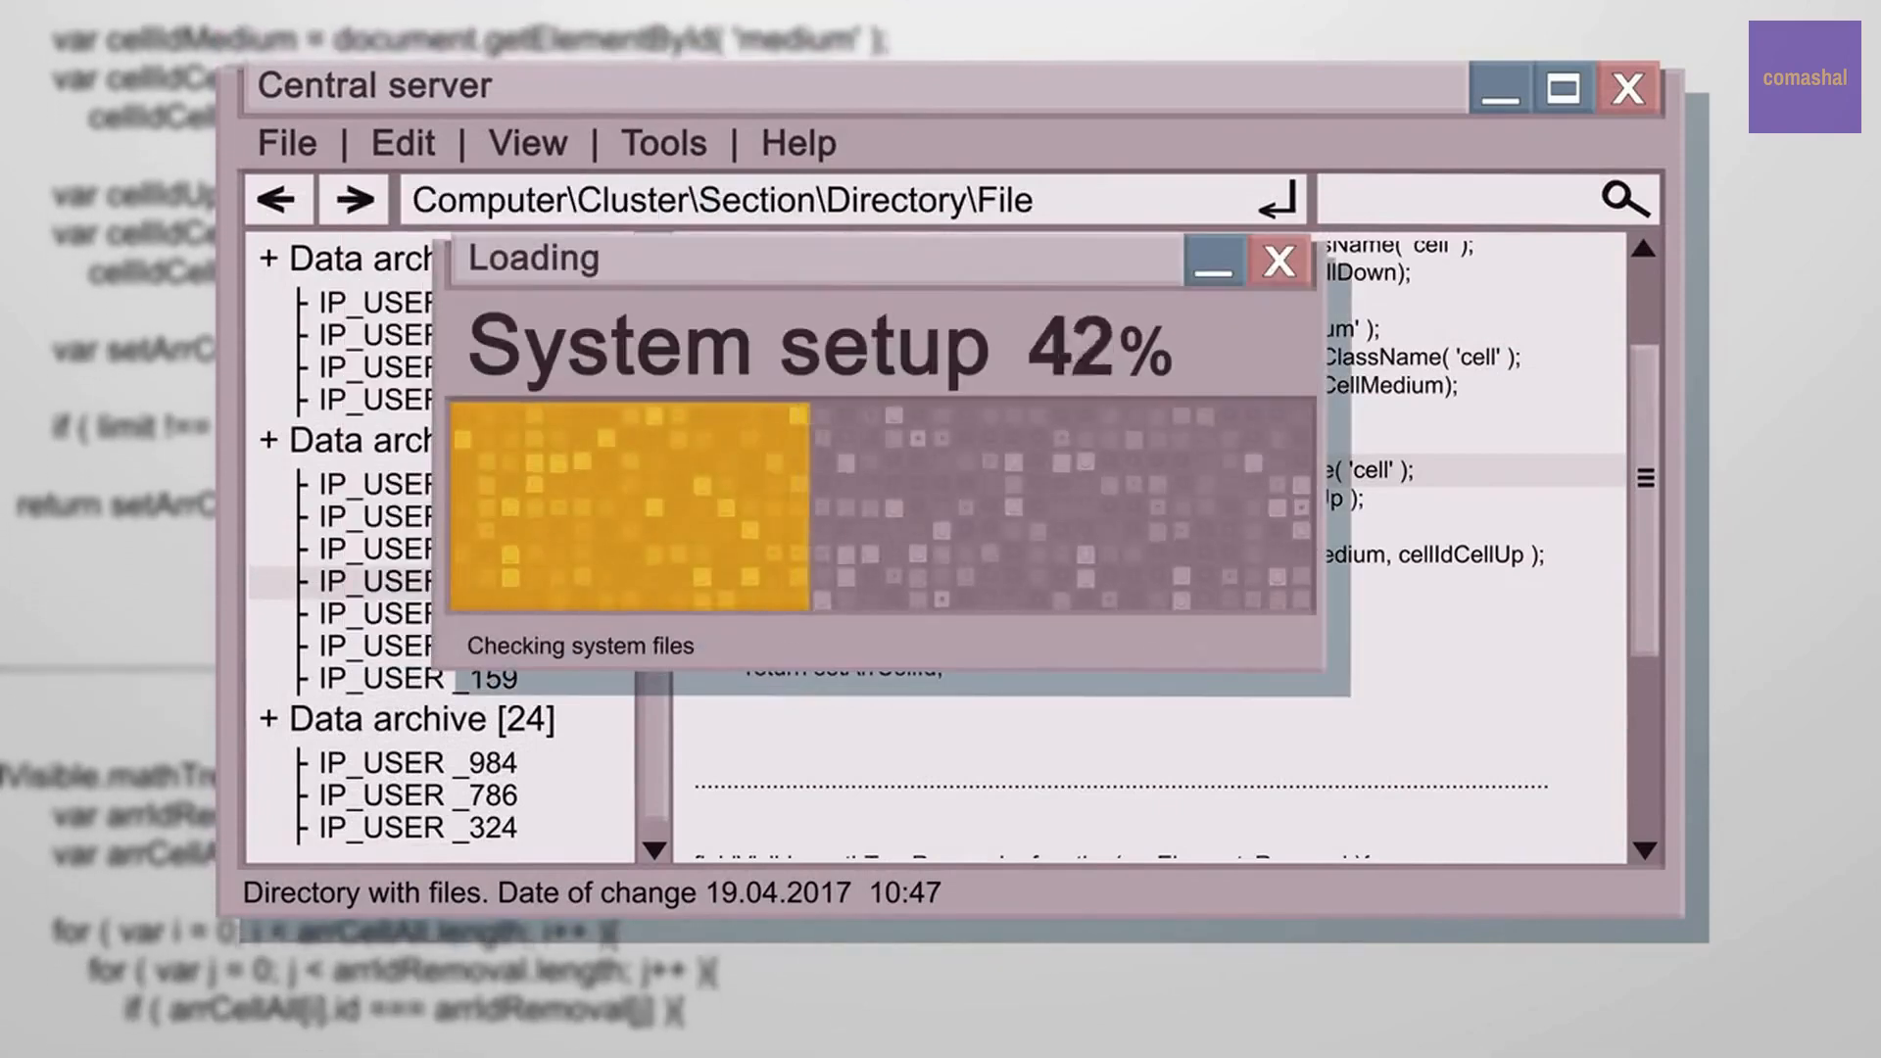